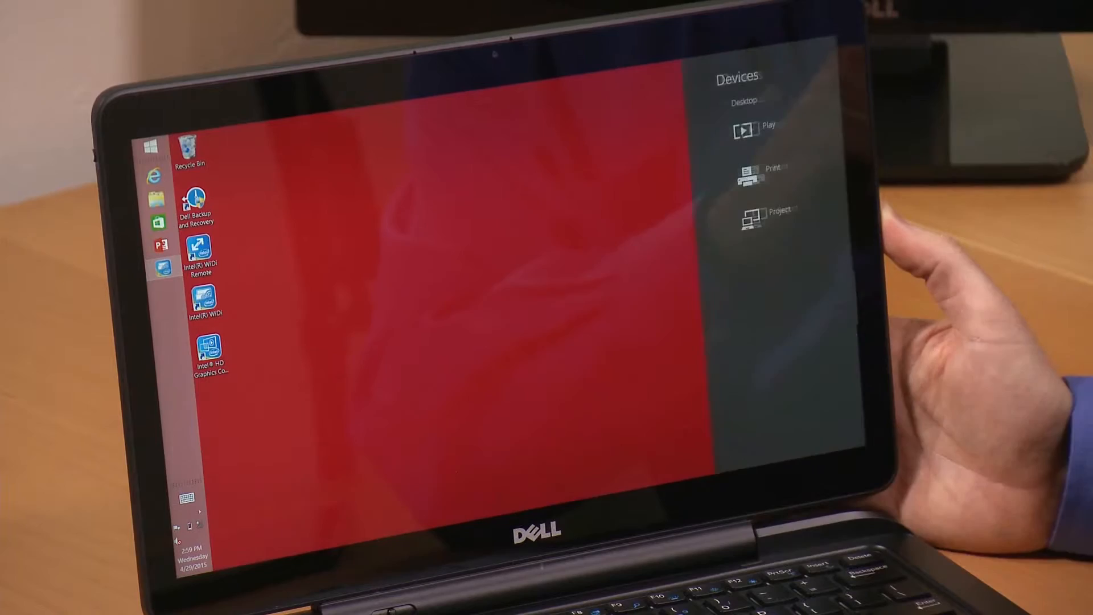
Open the Project pane from the Devices charm to reach the add-wireless-display option.
click(770, 212)
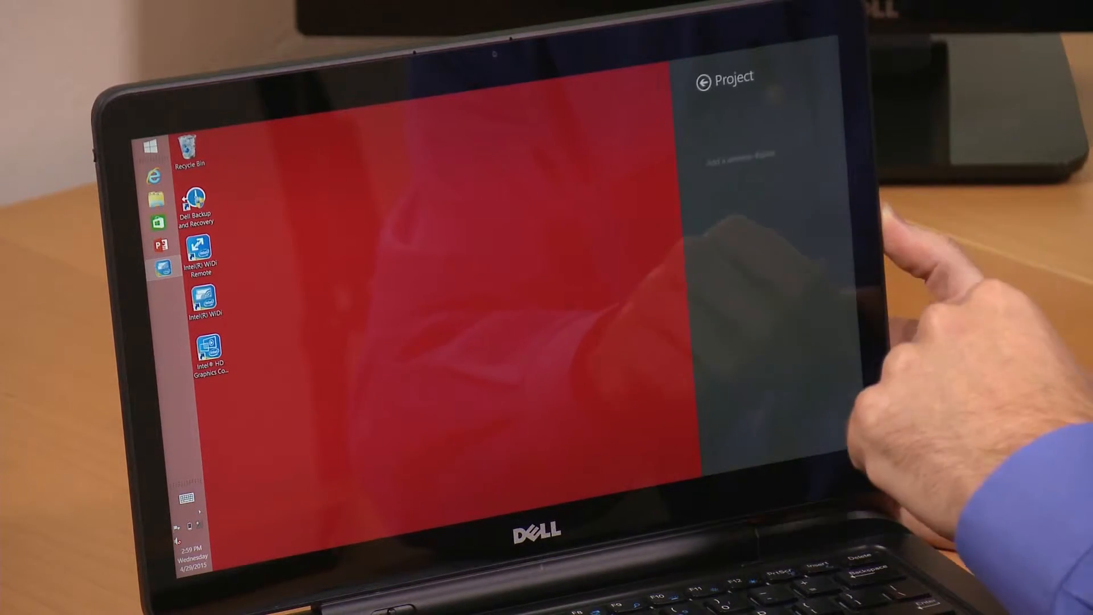